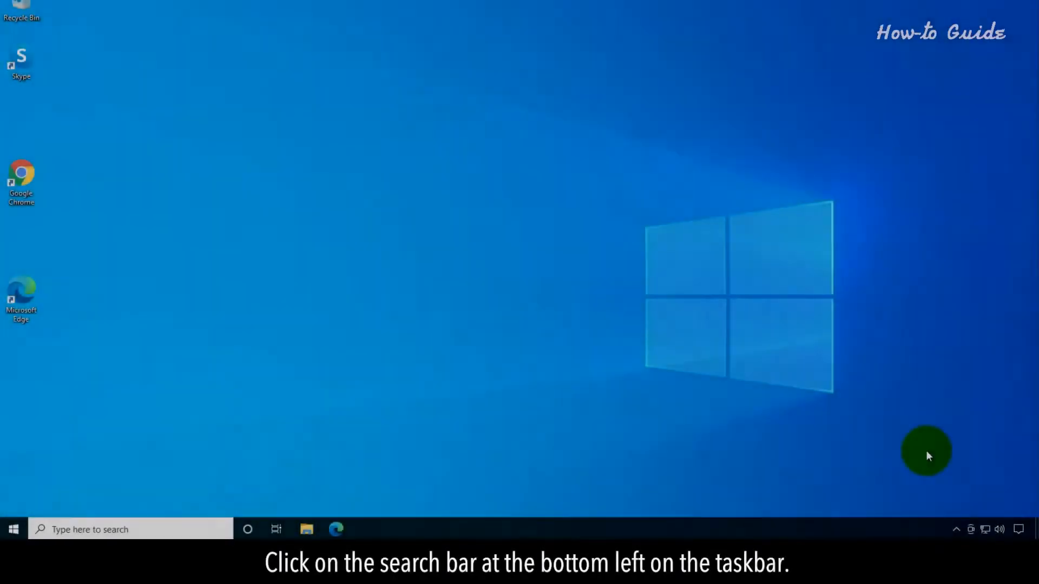
{"action": "mouse_move", "coordinate": [475, 395]}
{"action": "type", "text": "control"}
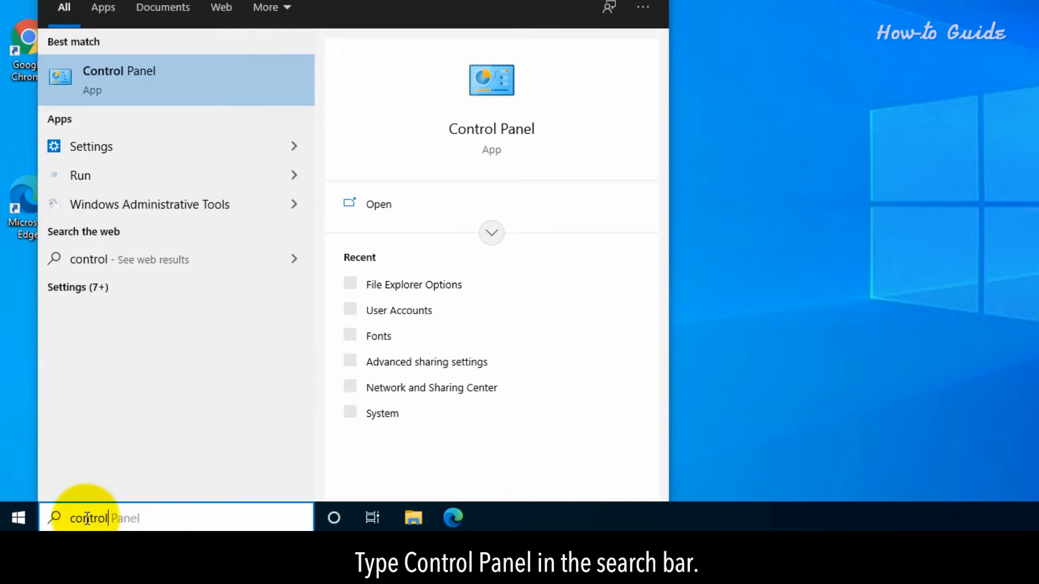
Search Windows for 'panel' and launch the Control Panel app from the results.
{"action": "type", "text": "panel"}
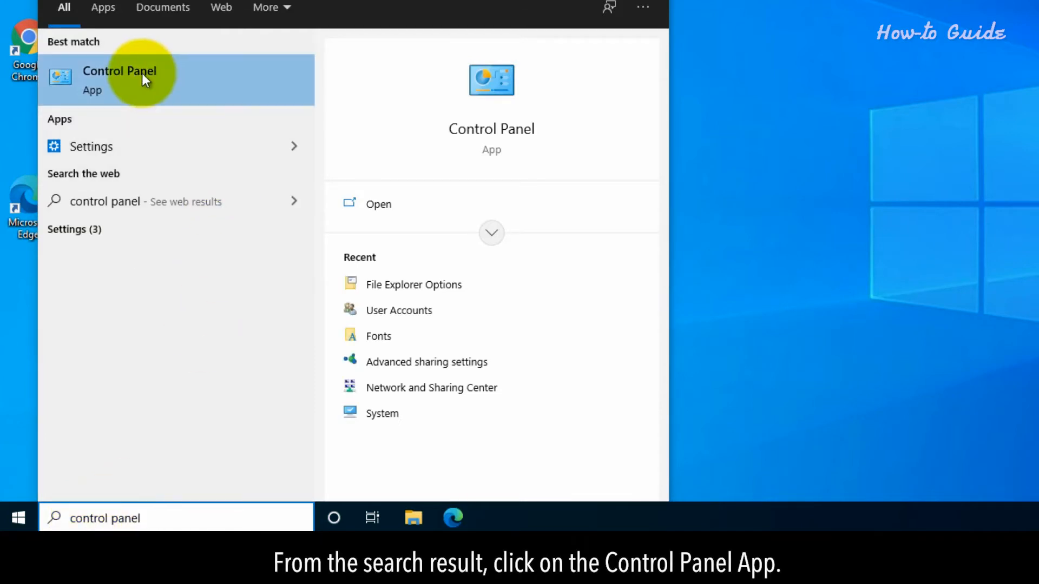
{"action": "left_click", "coordinate": [119, 80]}
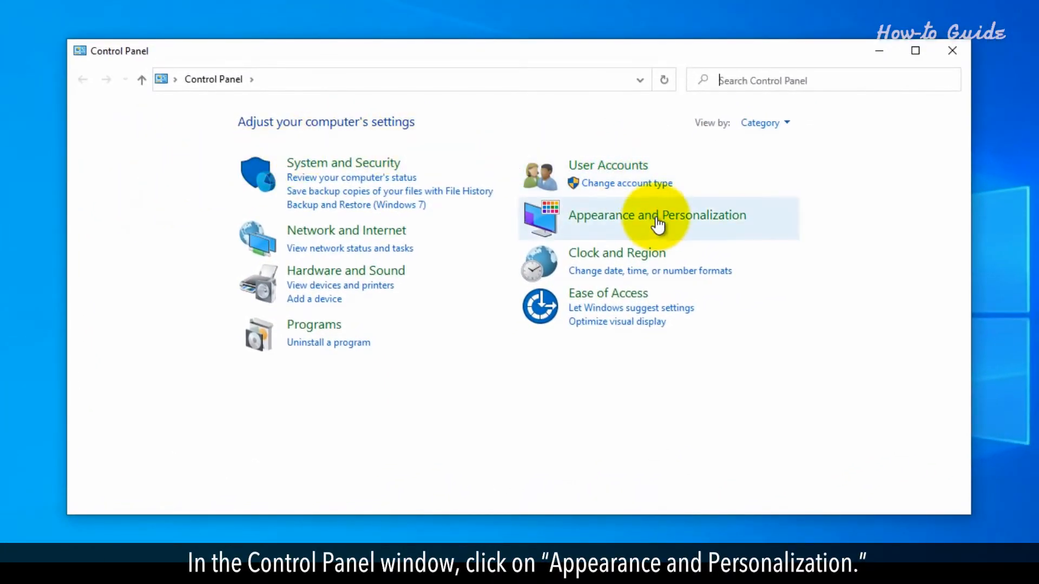
{"action": "mouse_move", "coordinate": [658, 221]}
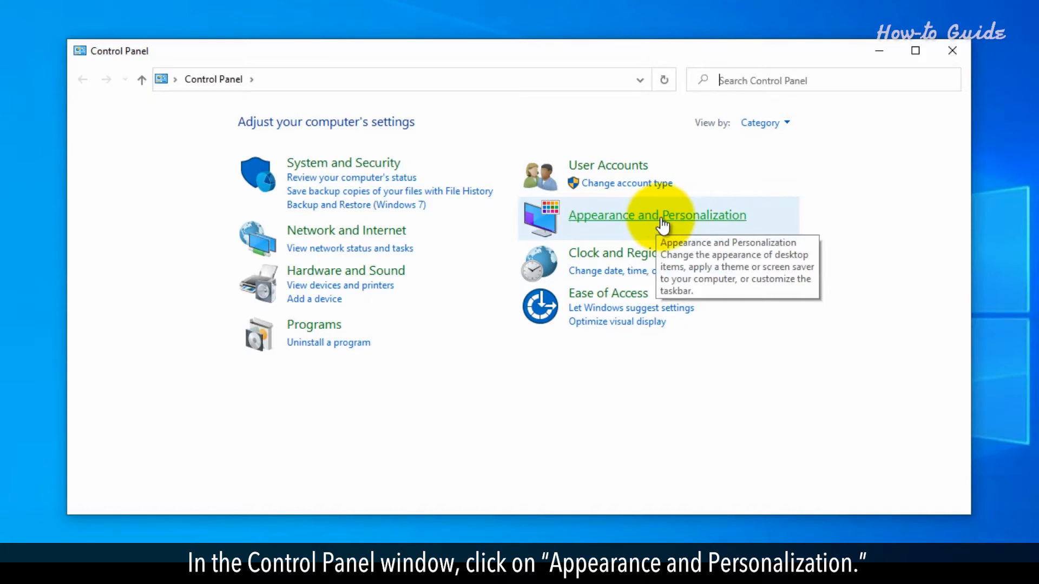
Open File Explorer Options from the Appearance and Personalization page.
{"action": "left_click", "coordinate": [656, 216]}
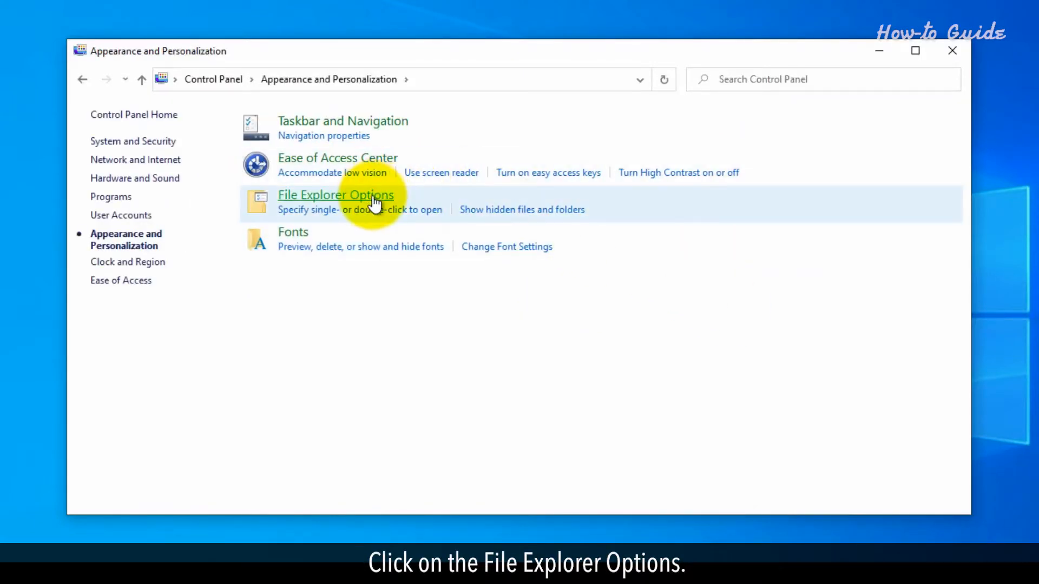
{"action": "left_click", "coordinate": [335, 194]}
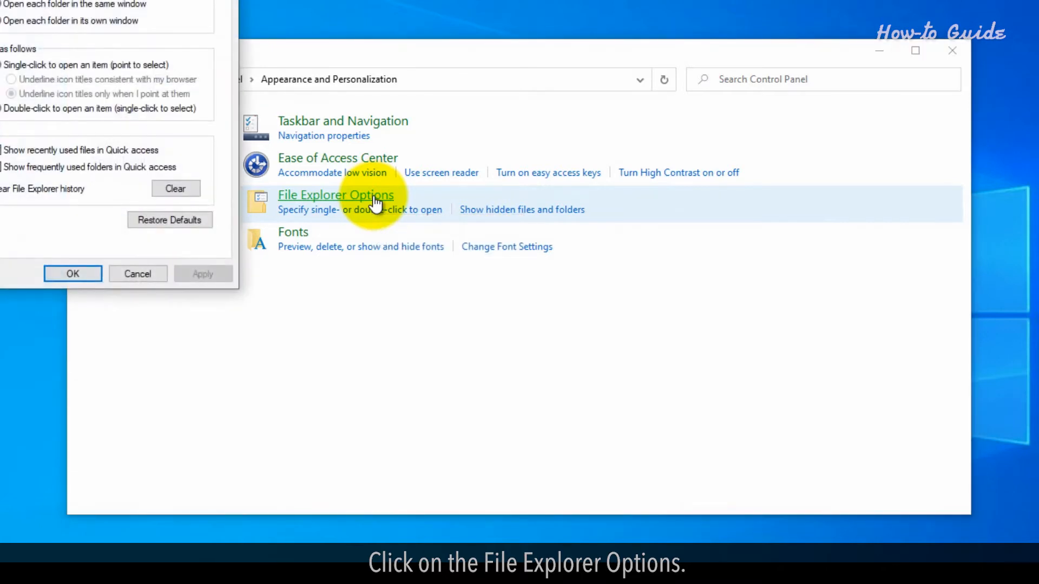
On the View tab, enable 'Show hidden files, folders, and drives' and uncheck 'Hide protected operating system files'.
{"action": "left_click", "coordinate": [335, 194]}
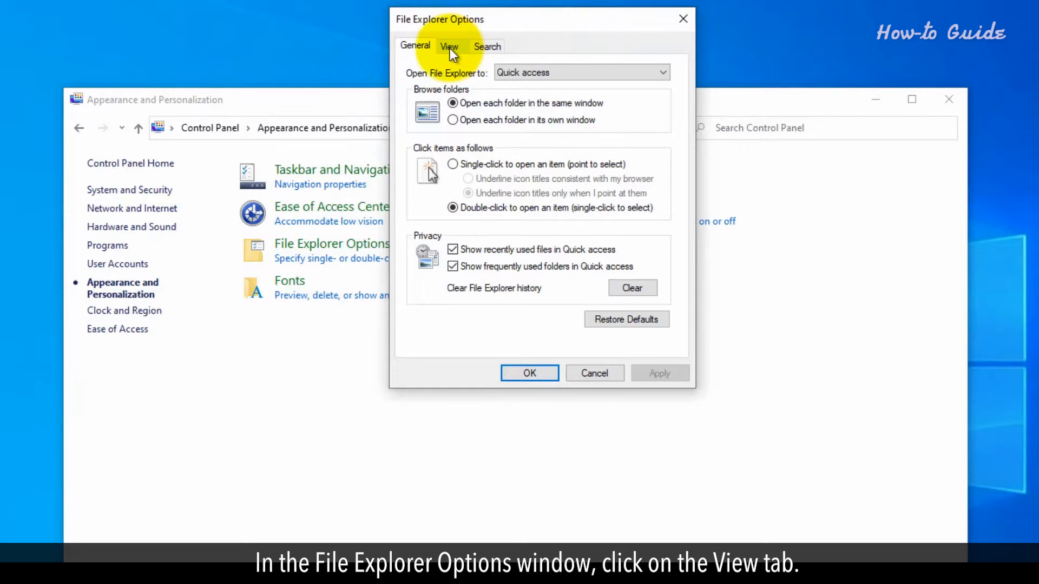
{"action": "left_click", "coordinate": [449, 46]}
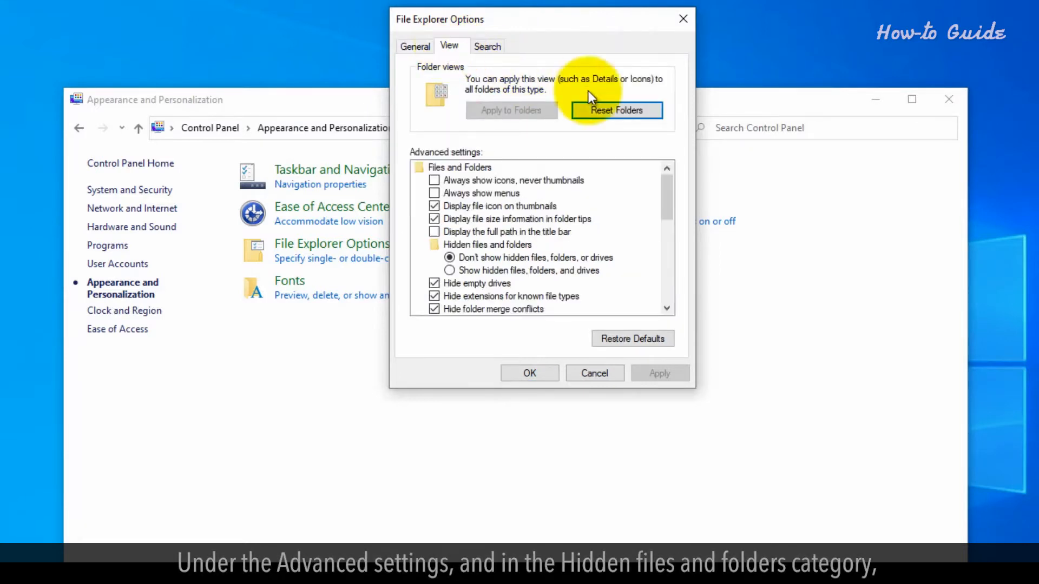
{"action": "scroll", "scroll_direction": "down", "scroll_amount": 3}
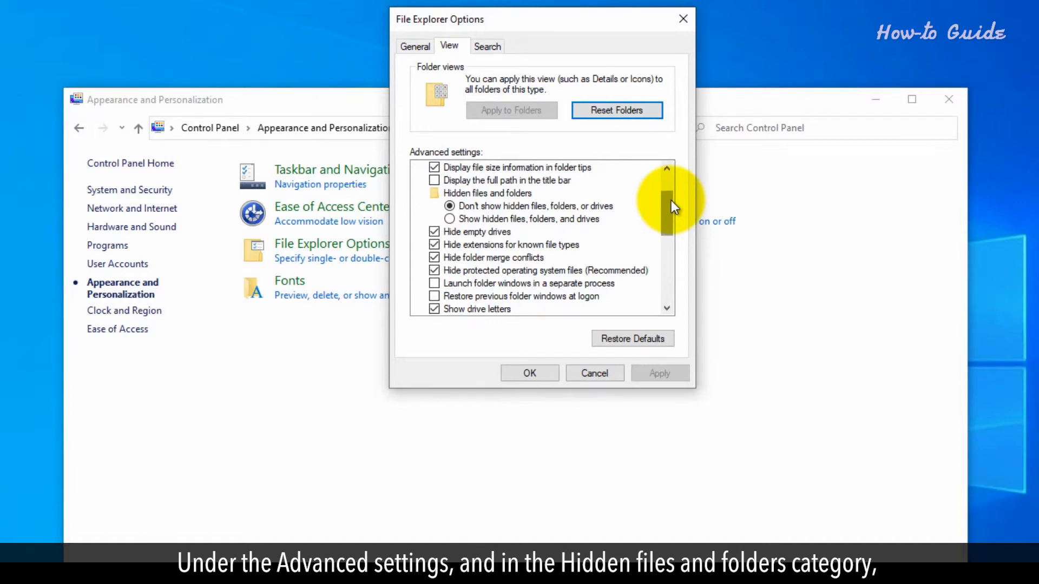
{"action": "mouse_move", "coordinate": [456, 227]}
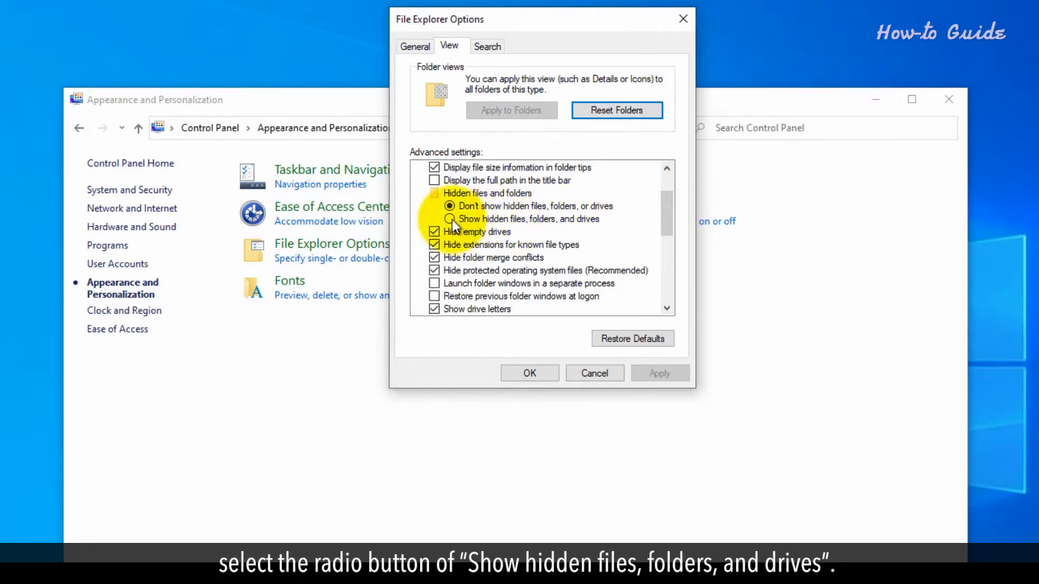
{"action": "left_click", "coordinate": [449, 218]}
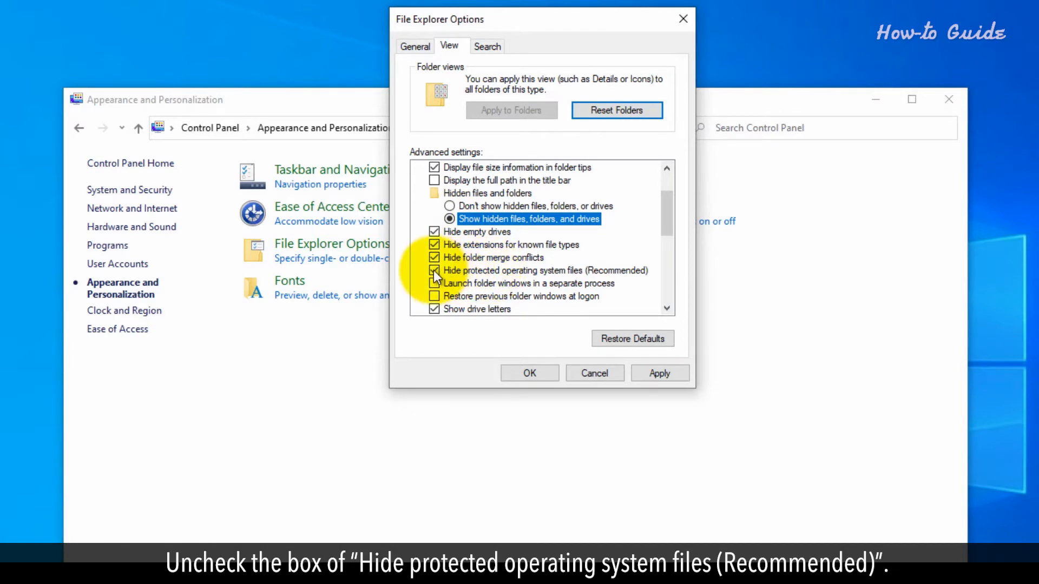
{"action": "left_click", "coordinate": [435, 271]}
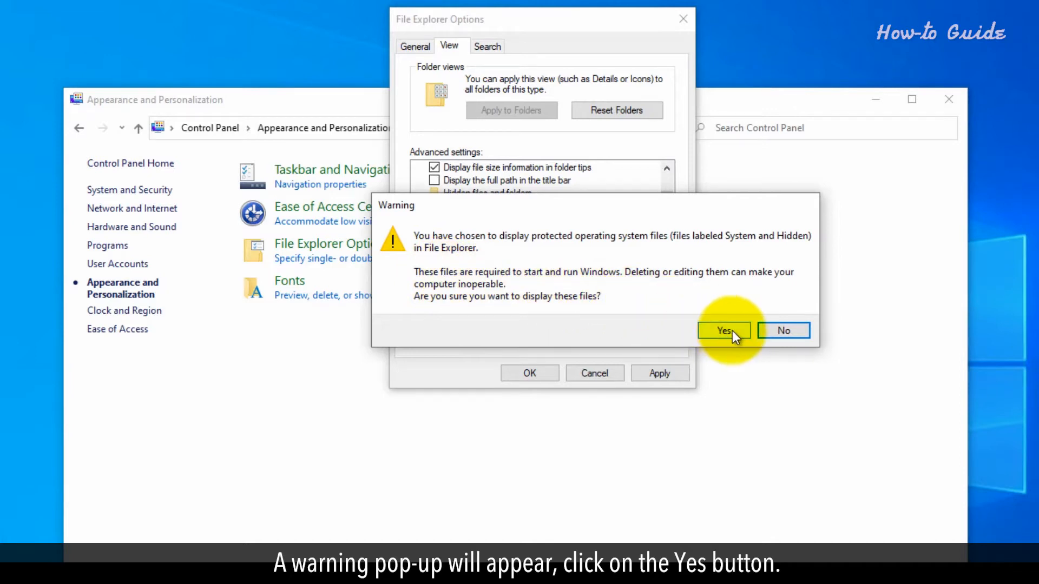
Accept the protected system files warning, then apply the changes and close with OK.
{"action": "left_click", "coordinate": [724, 330]}
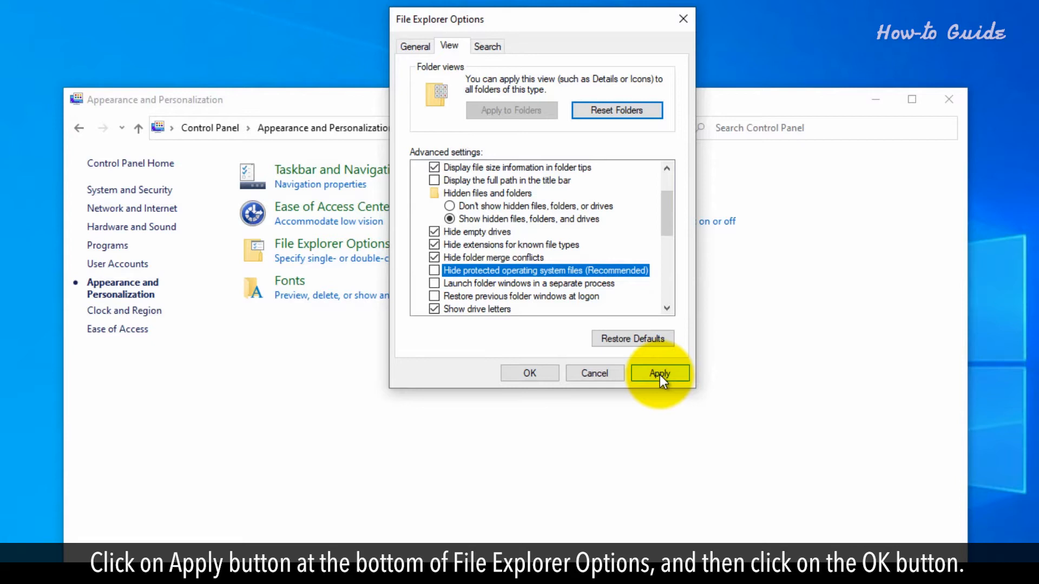
{"action": "left_click", "coordinate": [659, 373]}
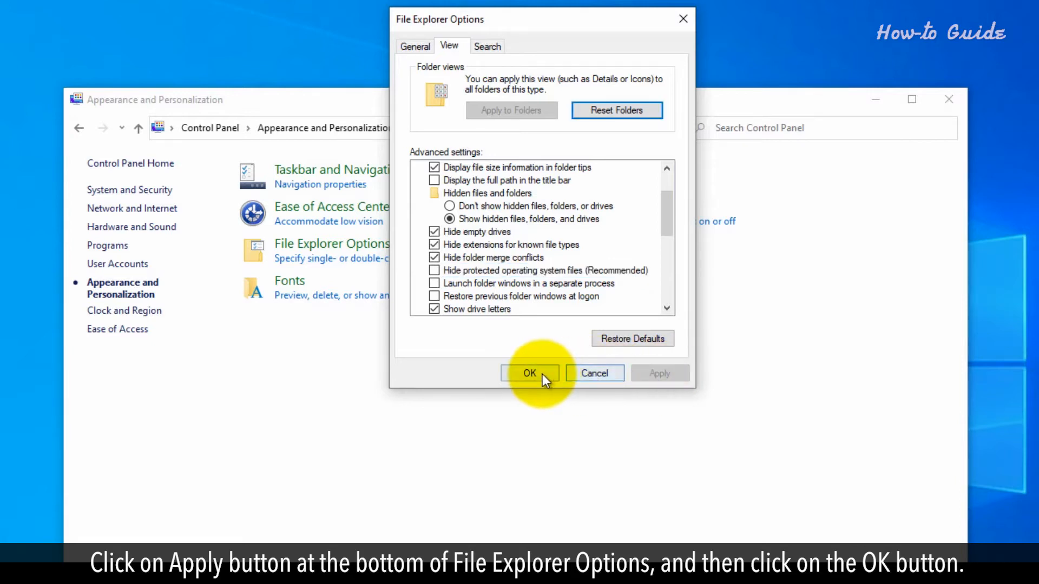
{"action": "left_click", "coordinate": [529, 372]}
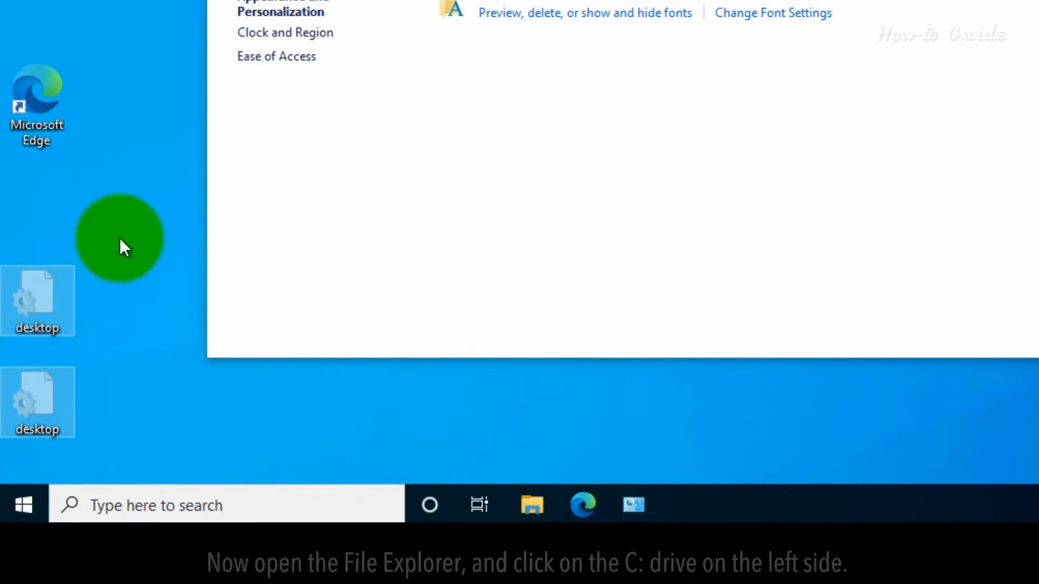
Browse Local Disk (C:) in File Explorer and open the Windows folder.
{"action": "left_click", "coordinate": [531, 504]}
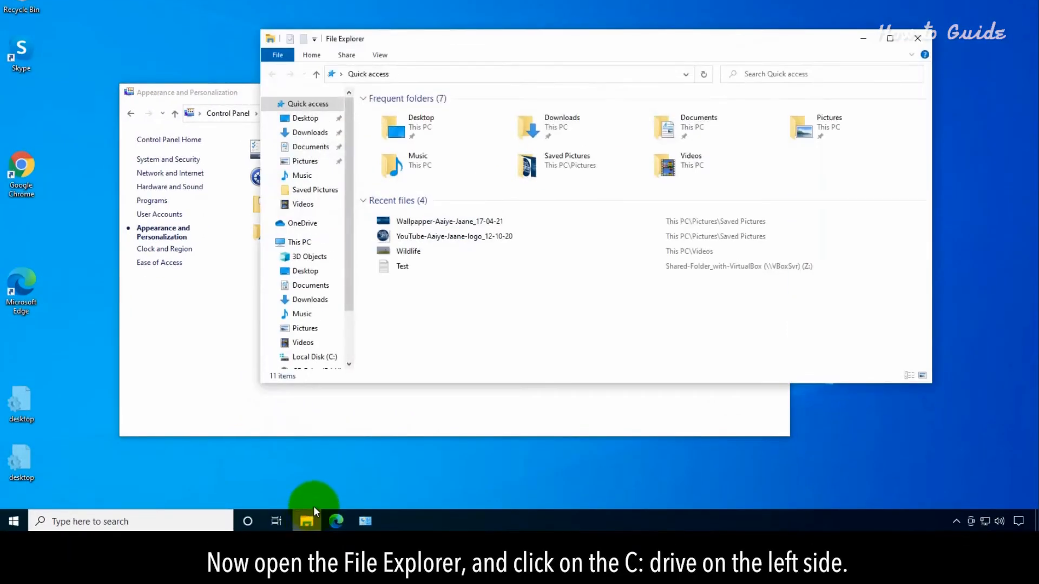
{"action": "scroll", "scroll_direction": "down", "scroll_amount": 3}
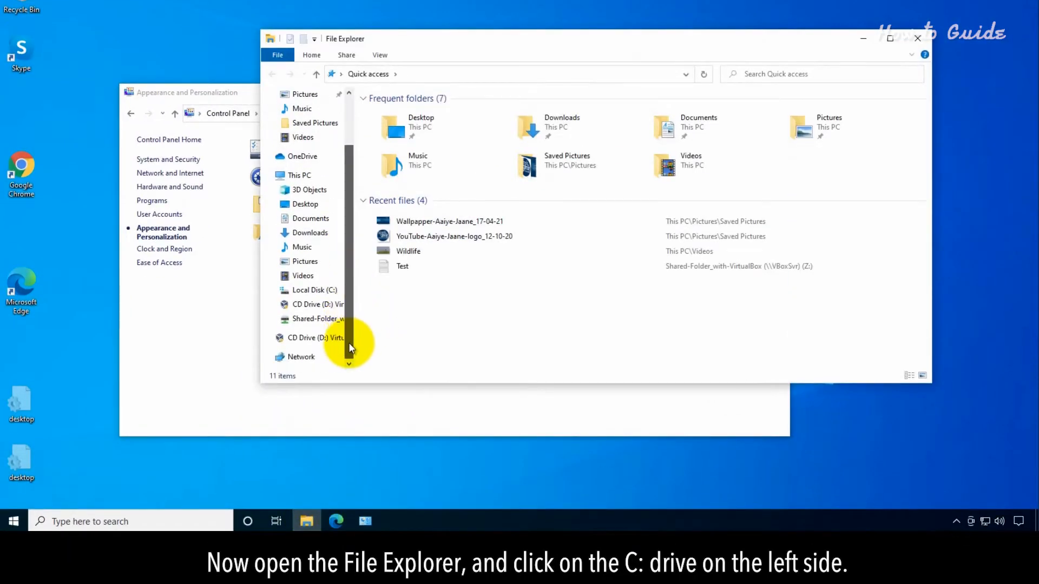
{"action": "left_click", "coordinate": [314, 290]}
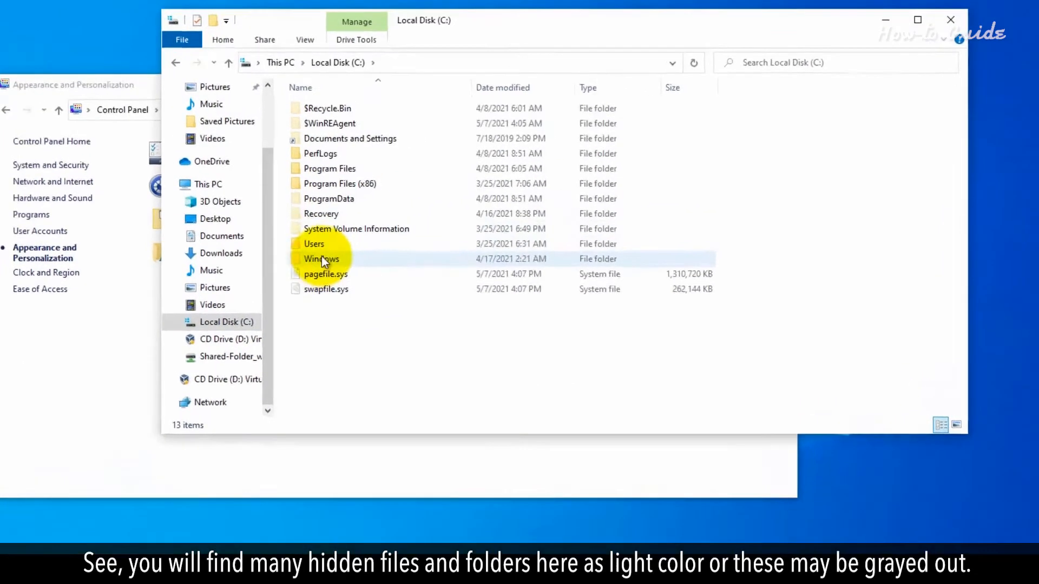
{"action": "left_click", "coordinate": [321, 259]}
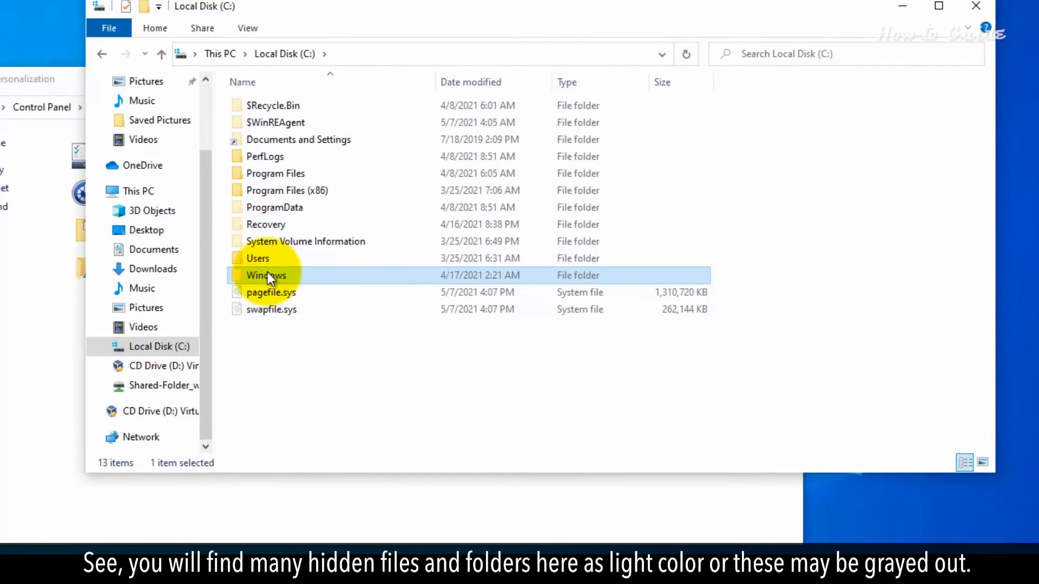
{"action": "double_click", "coordinate": [266, 224]}
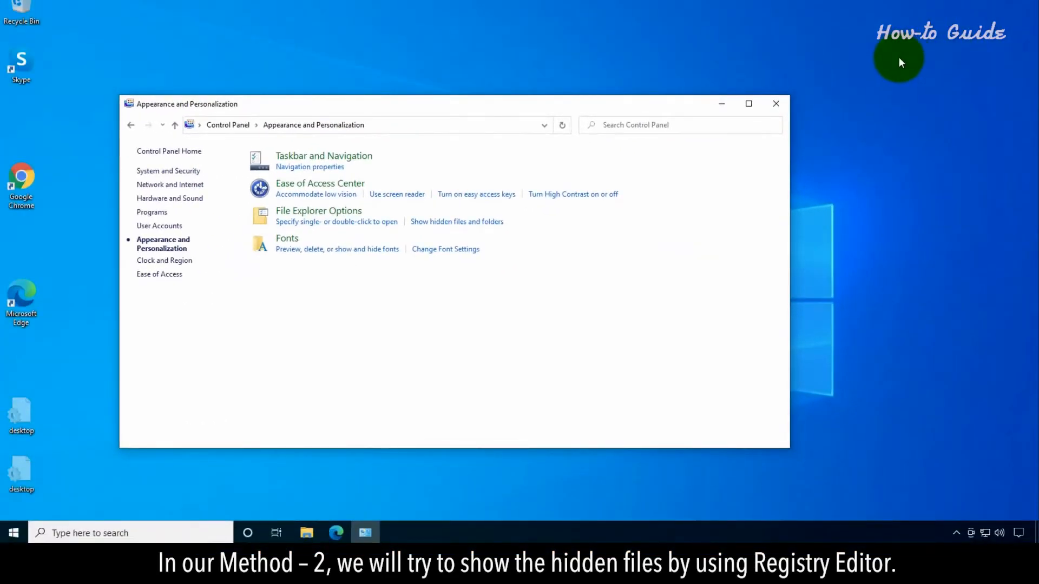
{"action": "mouse_move", "coordinate": [79, 477]}
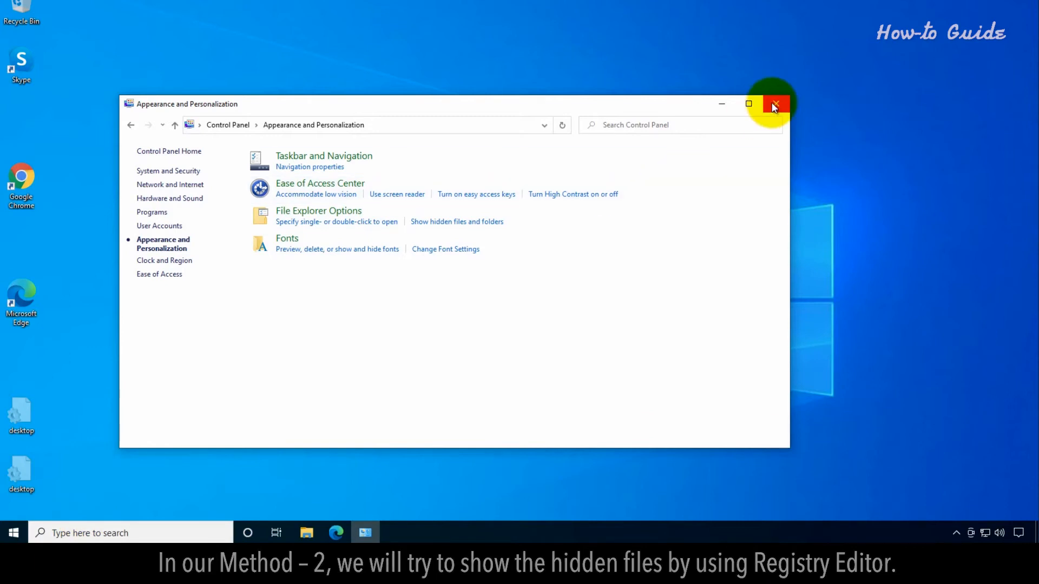
Close the Control Panel window.
{"action": "left_click", "coordinate": [129, 533]}
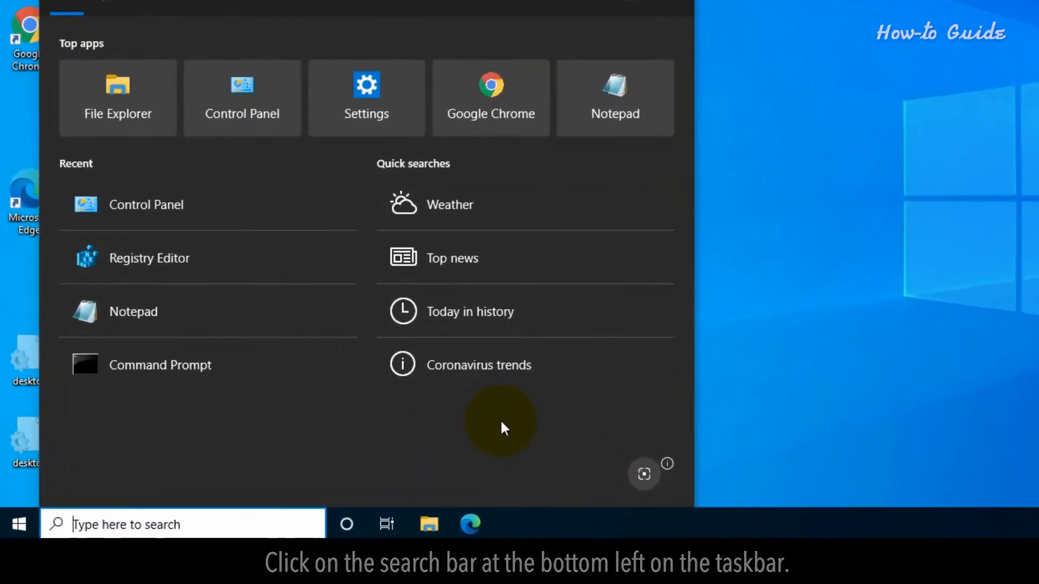
Search 'regedit', launch Registry Editor, and allow it through User Account Control.
{"action": "type", "text": "rege"}
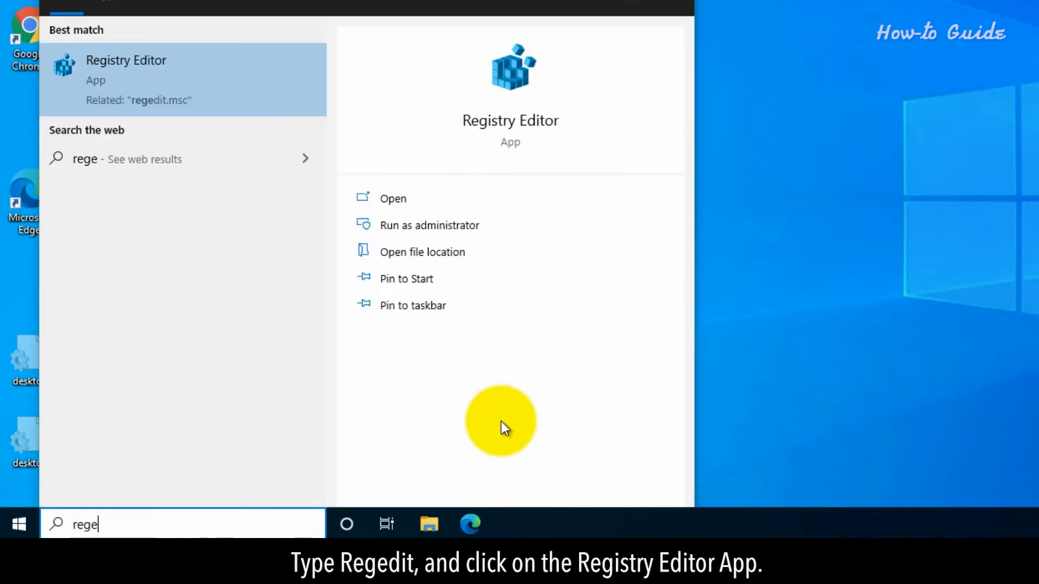
{"action": "type", "text": "dit"}
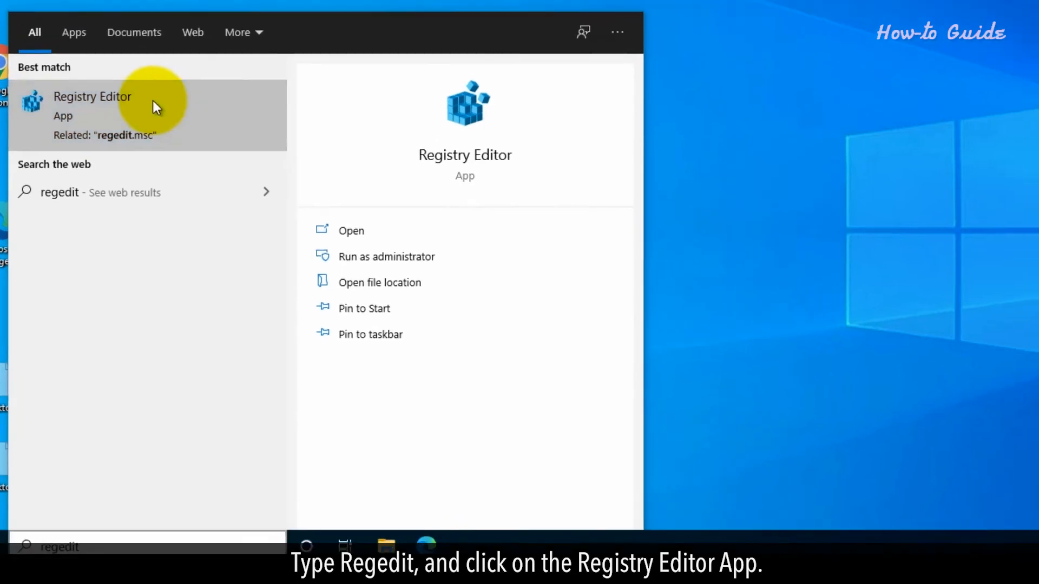
{"action": "left_click", "coordinate": [92, 96]}
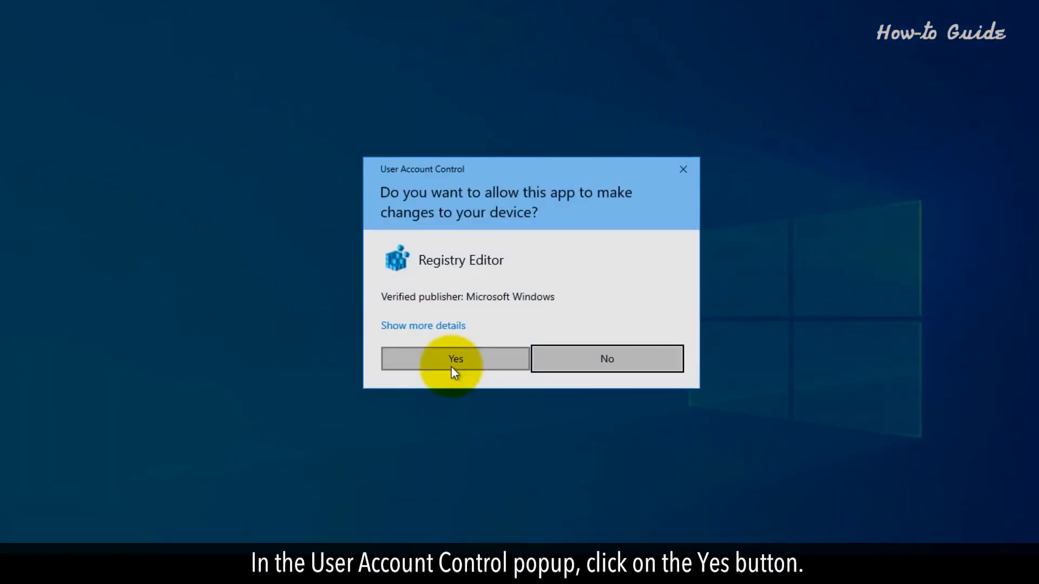
{"action": "left_click", "coordinate": [455, 359]}
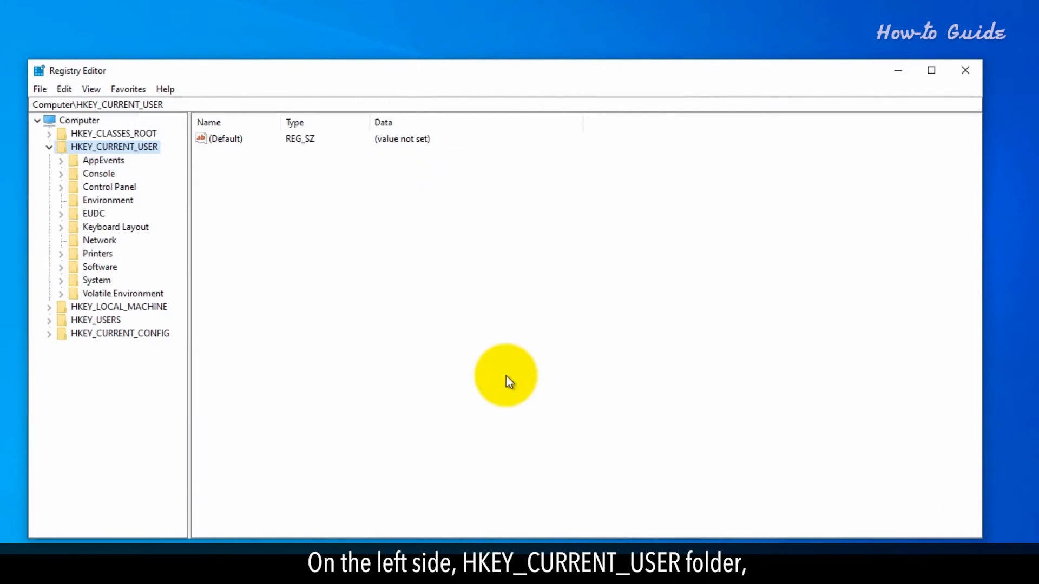
{"action": "mouse_move", "coordinate": [63, 153]}
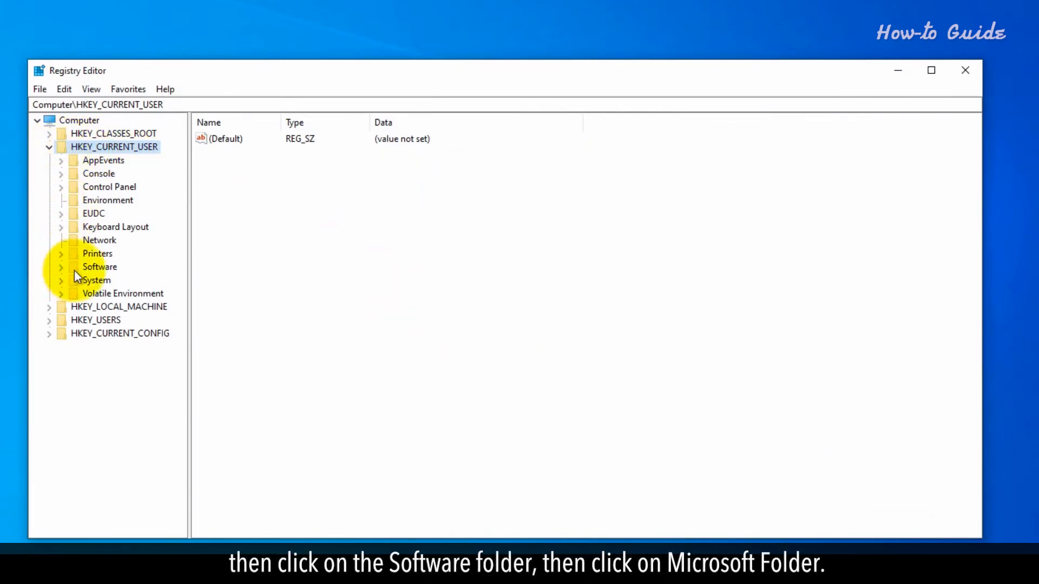
Expand HKEY_CURRENT_USER down to Explorer\Advanced and open the Hidden value's context menu.
{"action": "left_click", "coordinate": [99, 266]}
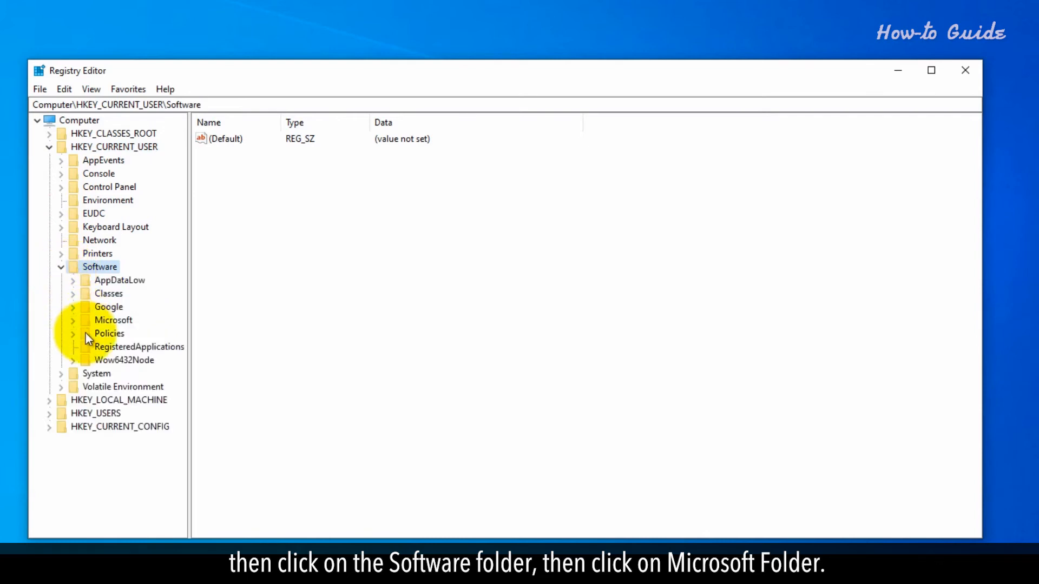
{"action": "left_click", "coordinate": [113, 320]}
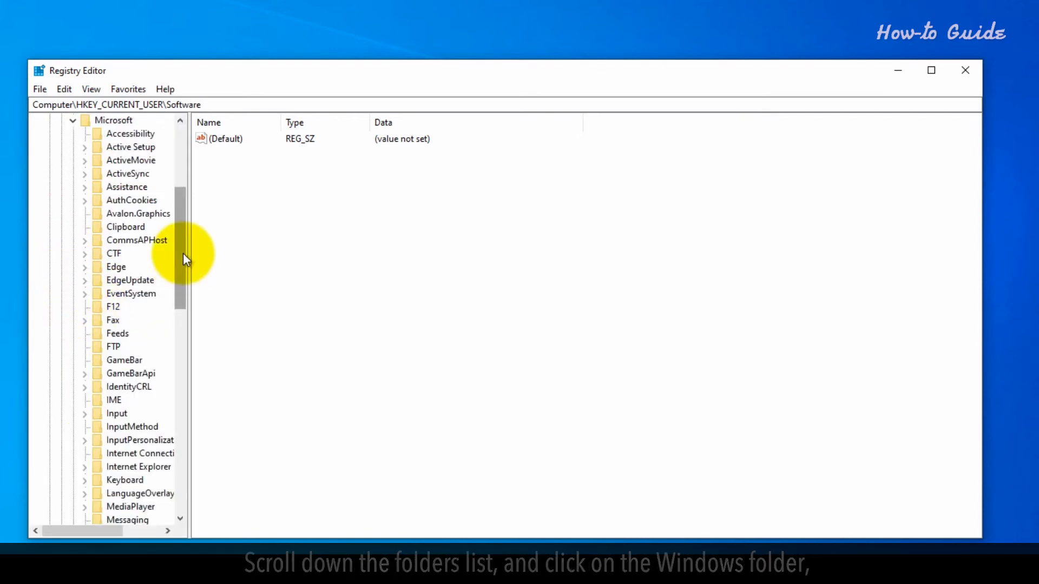
{"action": "scroll", "scroll_direction": "down", "scroll_amount": 3}
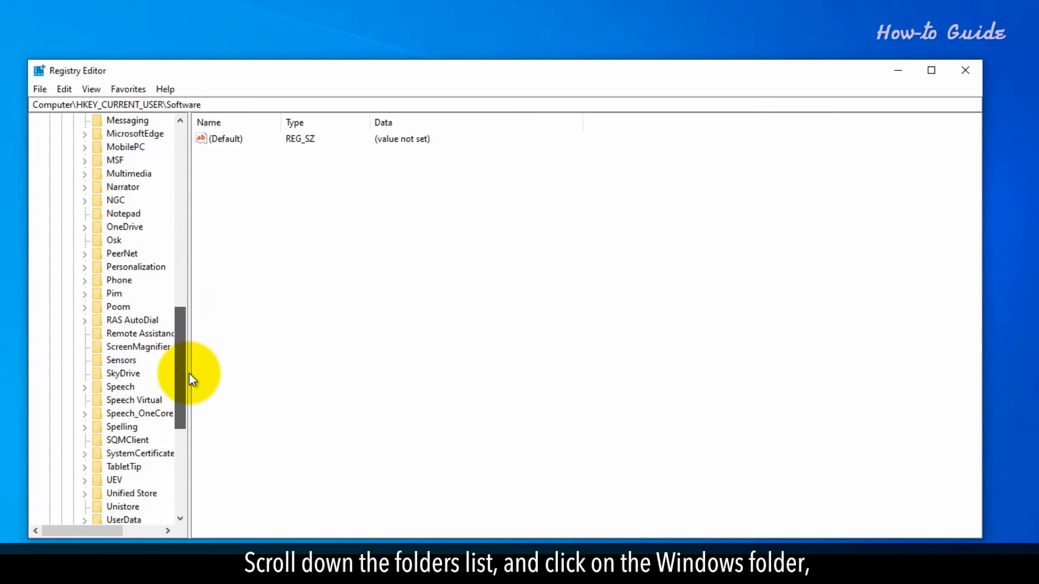
{"action": "scroll", "scroll_direction": "down", "scroll_amount": 3}
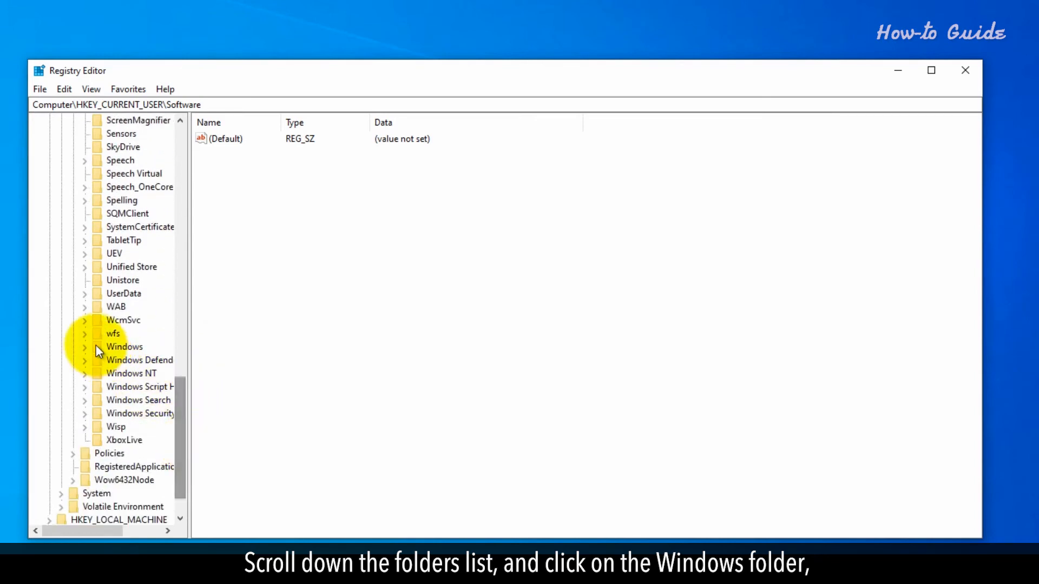
{"action": "left_click", "coordinate": [124, 346]}
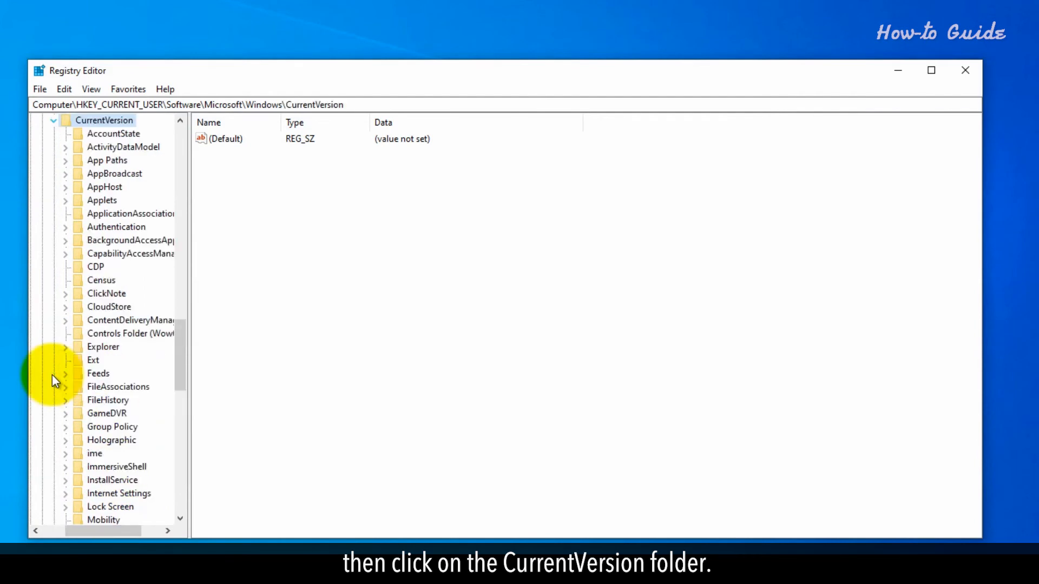
{"action": "mouse_move", "coordinate": [230, 337]}
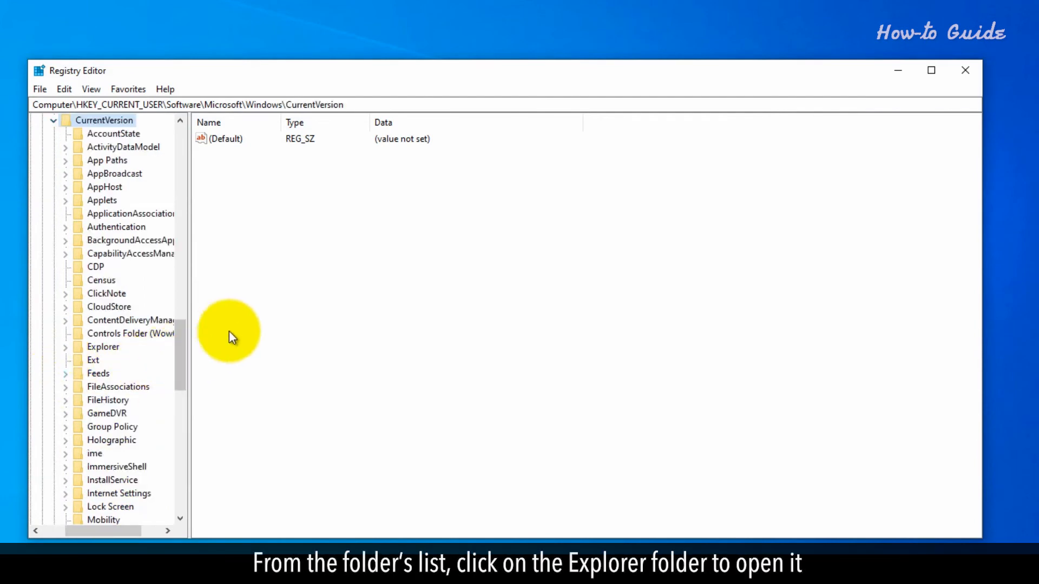
{"action": "mouse_move", "coordinate": [89, 354]}
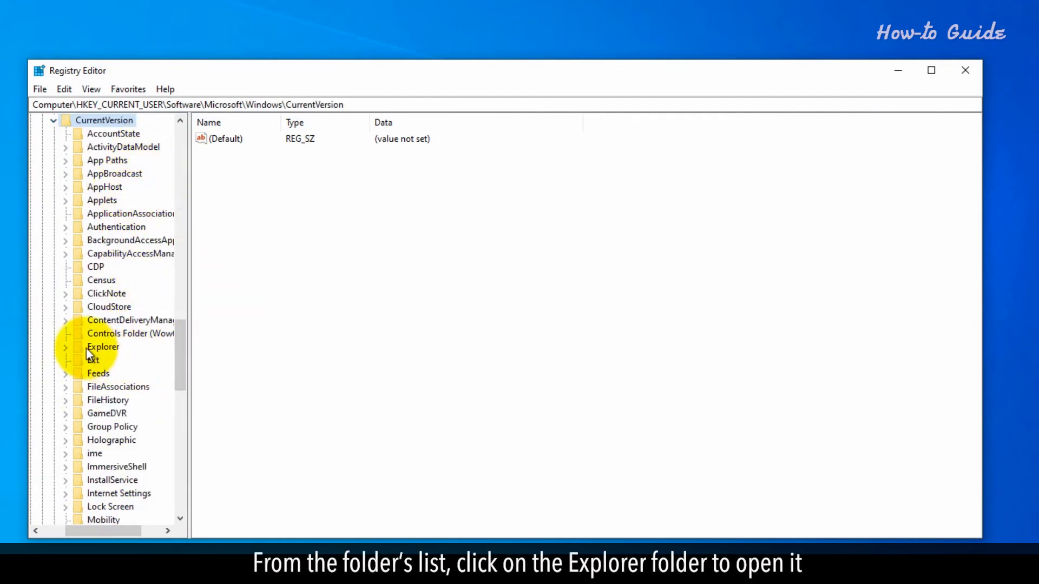
{"action": "left_click", "coordinate": [103, 346]}
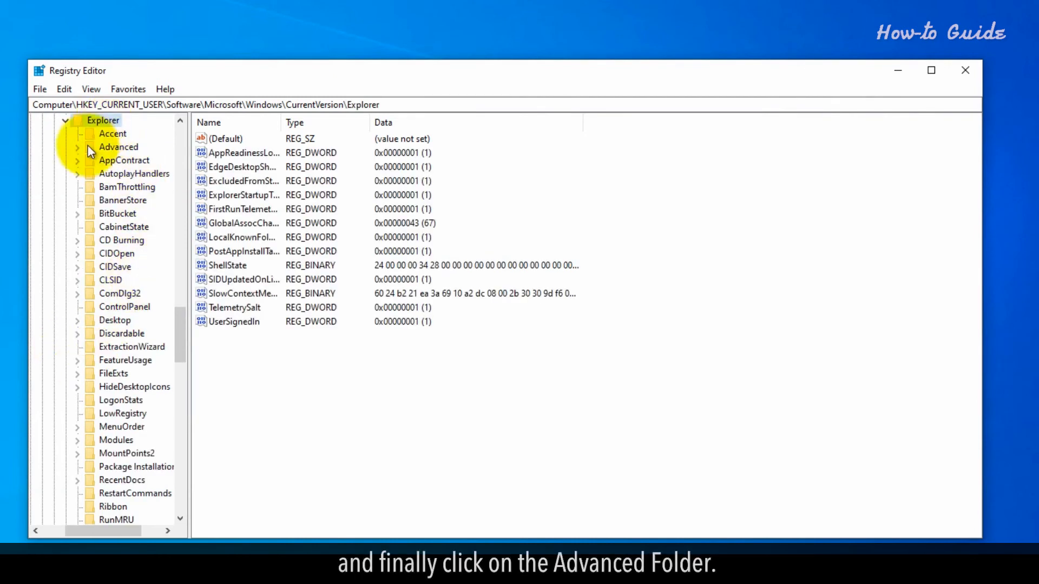
{"action": "left_click", "coordinate": [118, 146]}
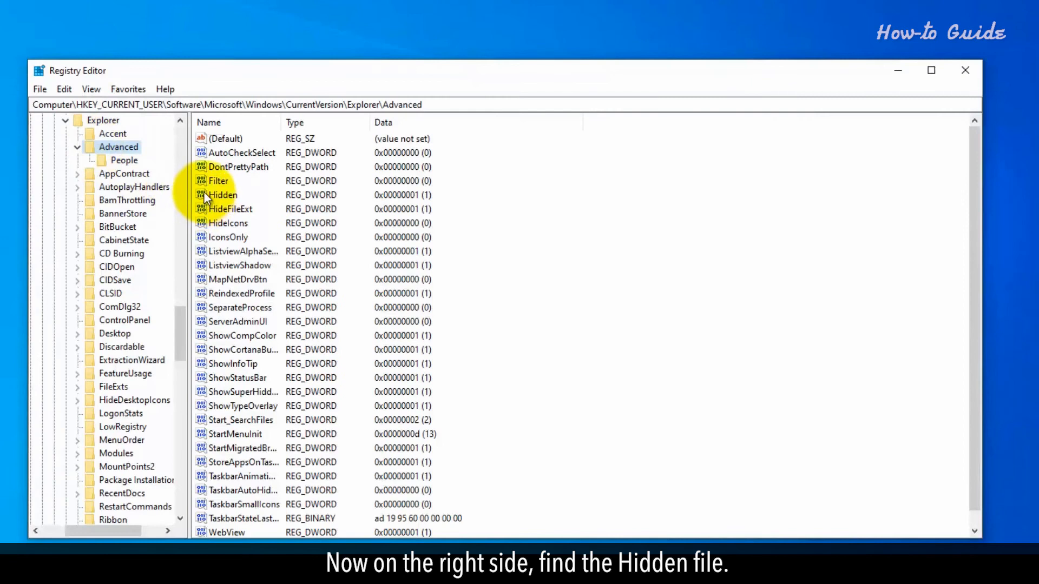
{"action": "left_click", "coordinate": [222, 194]}
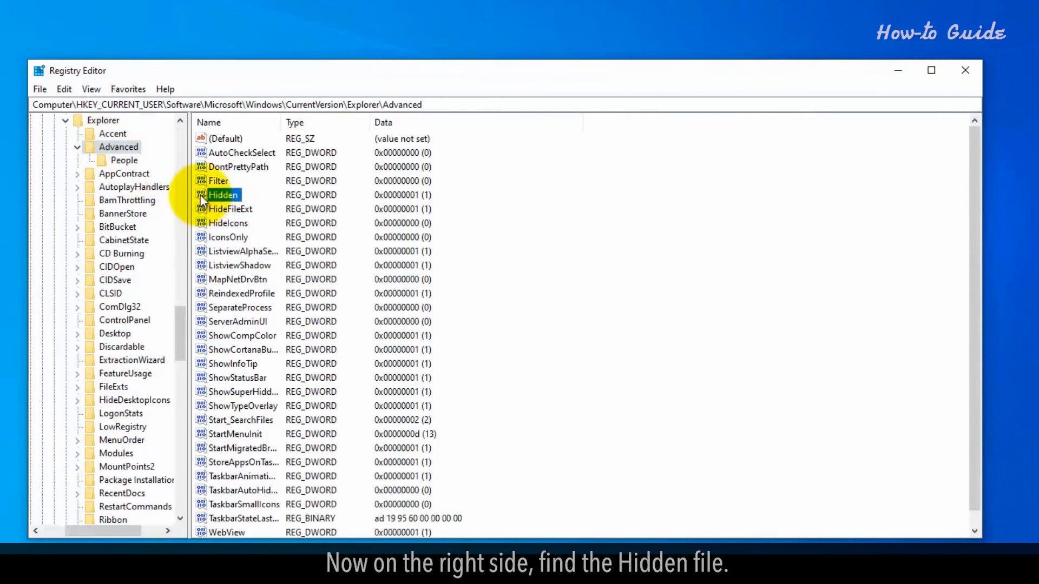
{"action": "right_click", "coordinate": [222, 195]}
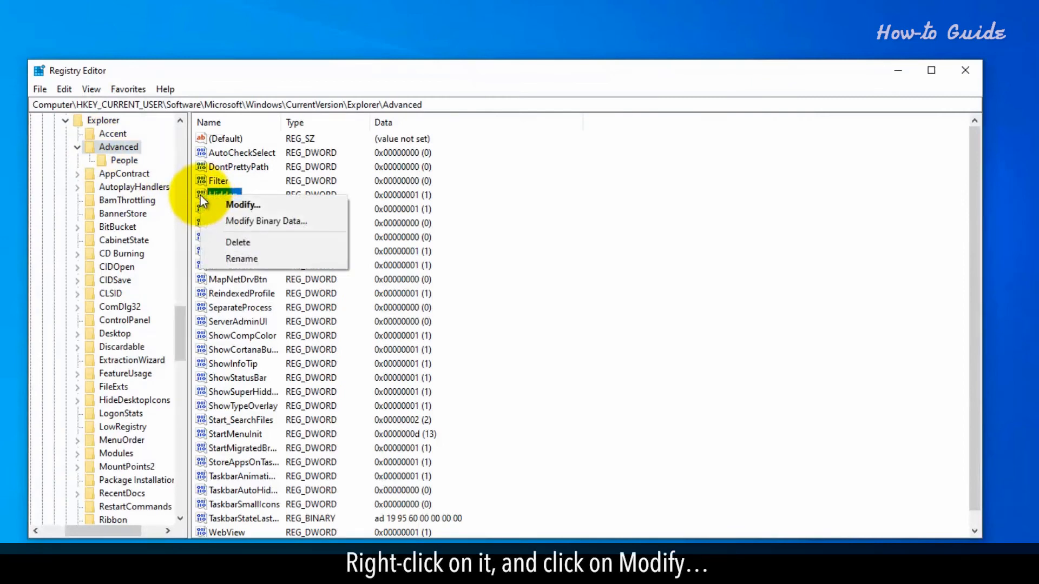
Modify the Hidden value, entering 1 as its data, and confirm.
{"action": "left_click", "coordinate": [243, 204]}
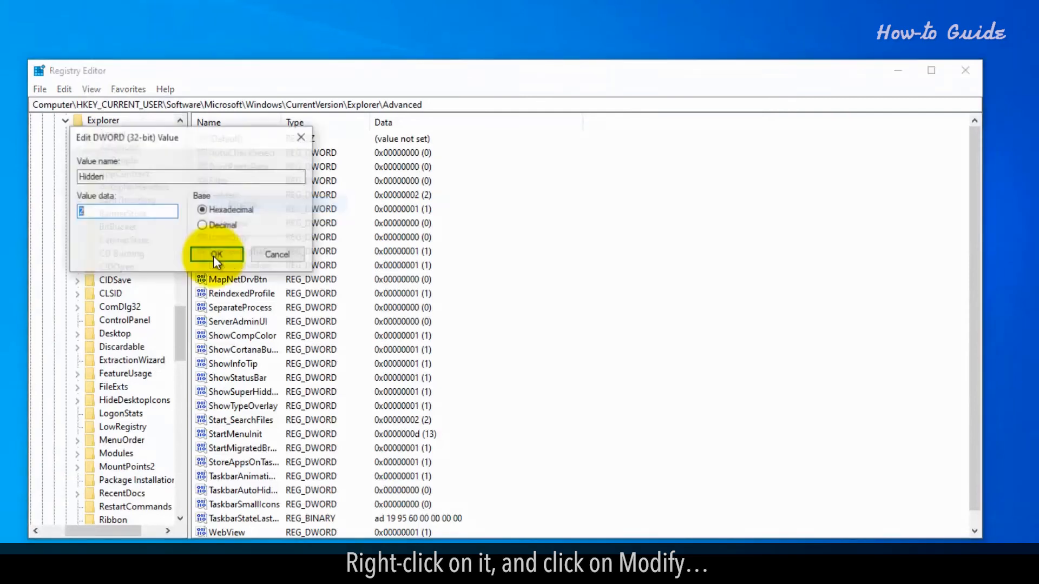
{"action": "type", "text": "1"}
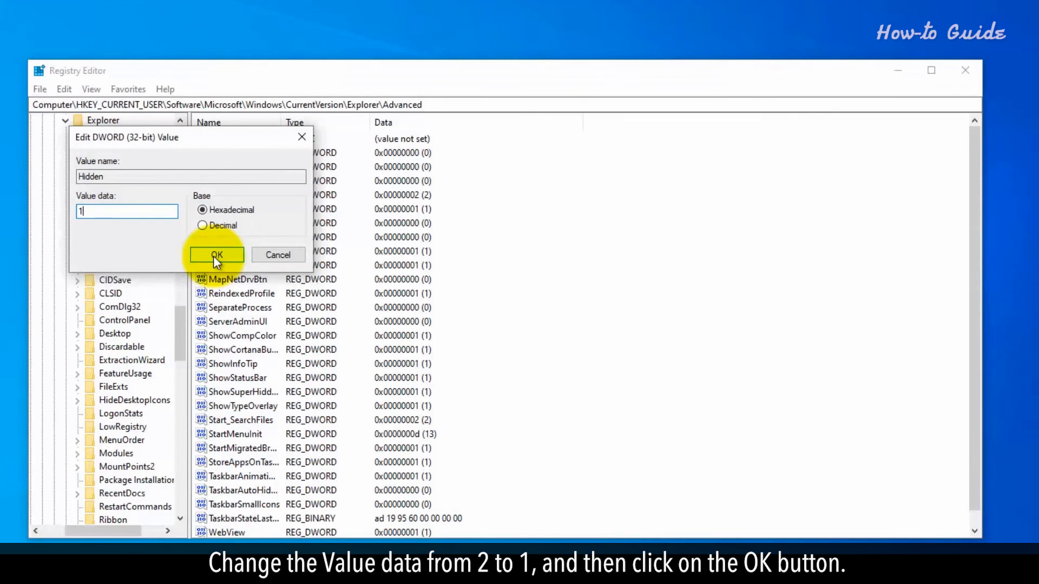
{"action": "left_click", "coordinate": [214, 254]}
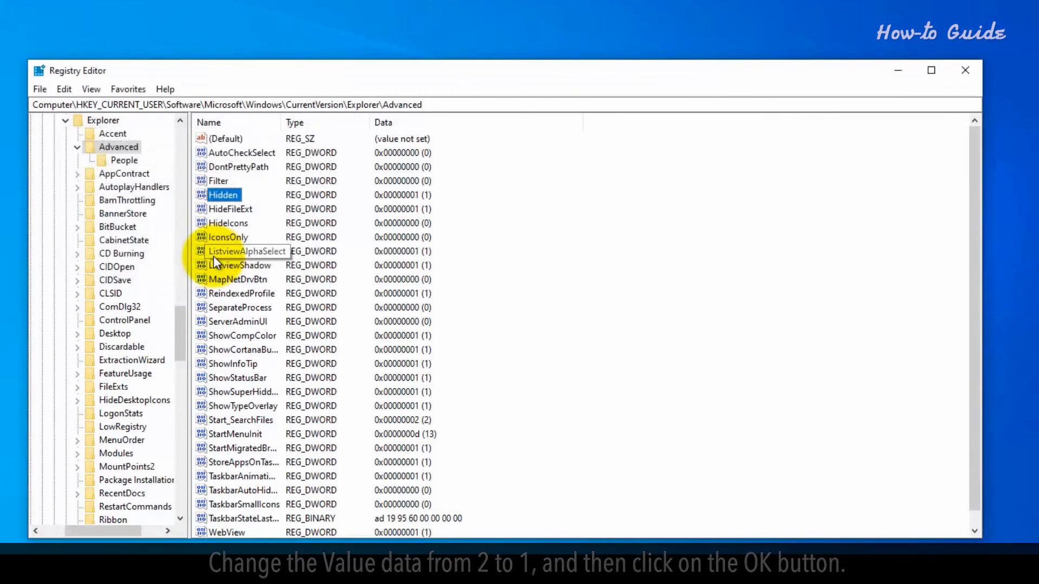